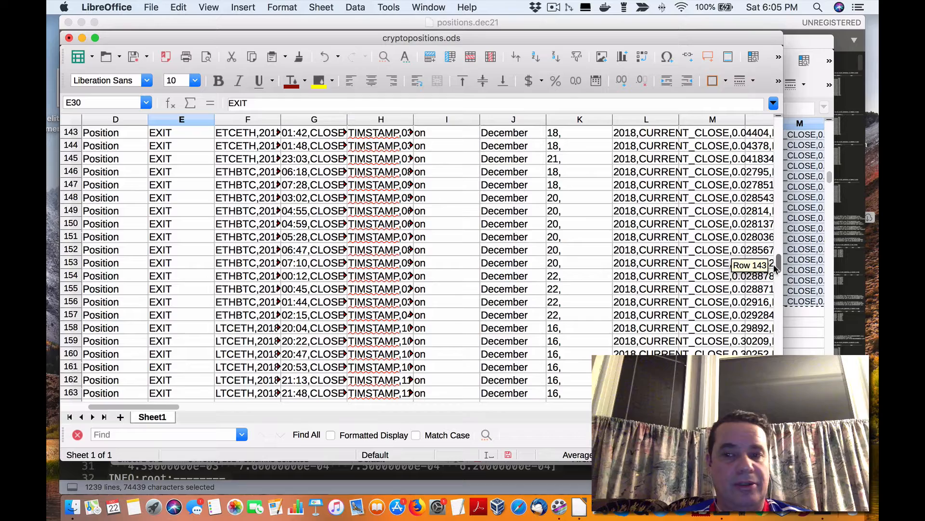
Scroll down through the crypto positions spreadsheet to review the remaining rows
scroll("down", 3)
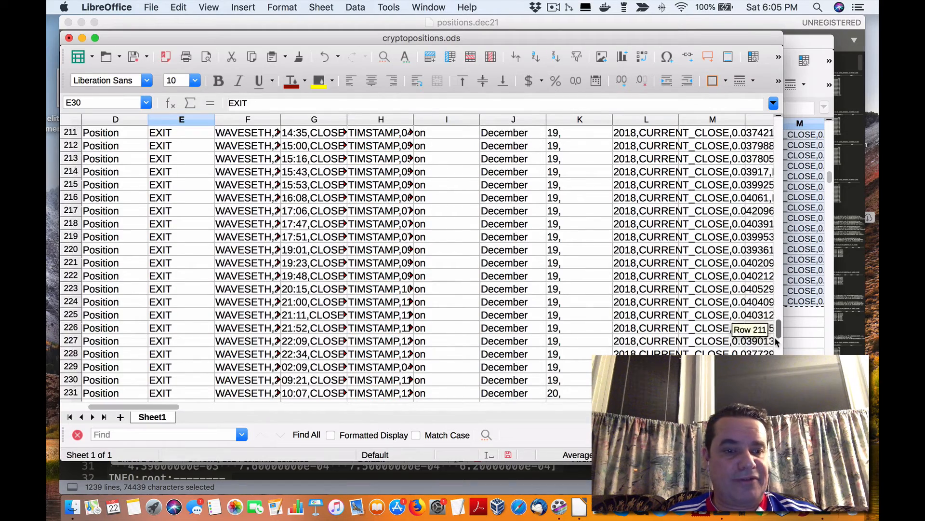
scroll("down", 3)
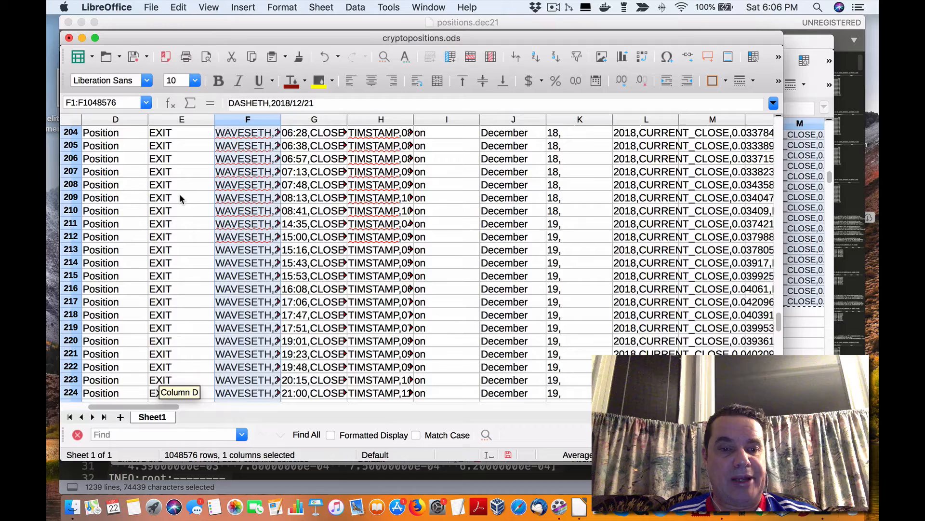
scroll("down", 3)
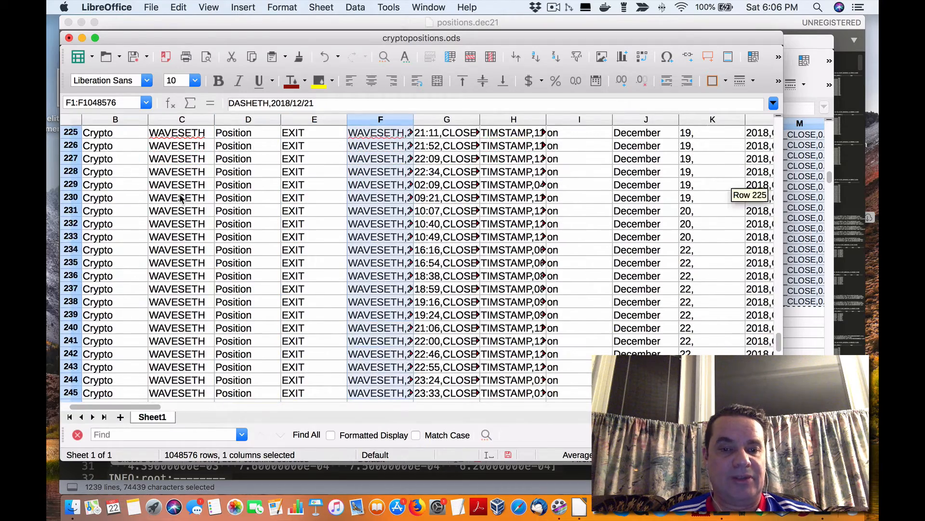
scroll("down", 3)
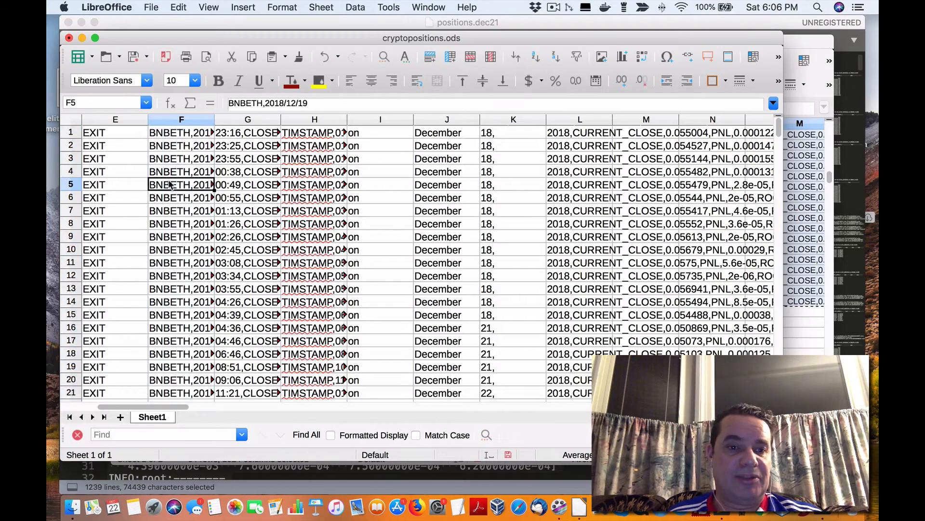
scroll("down", 3)
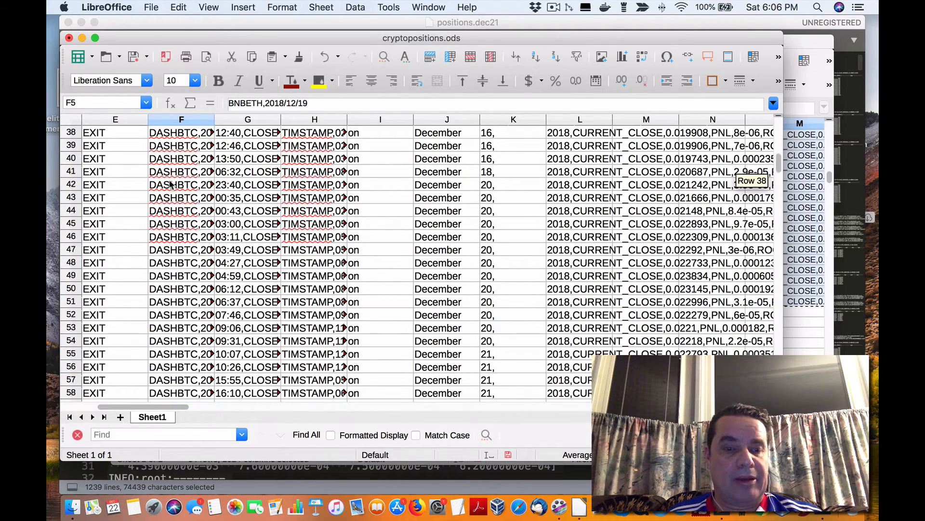
scroll("down", 3)
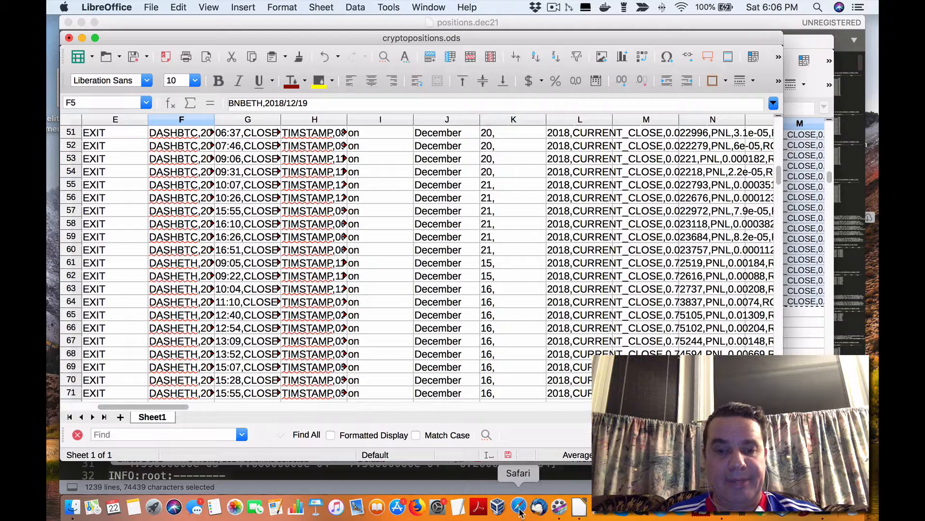
Switch to Safari and load facebook.com, heading to the QuantLabsNet page
left_click(518, 506)
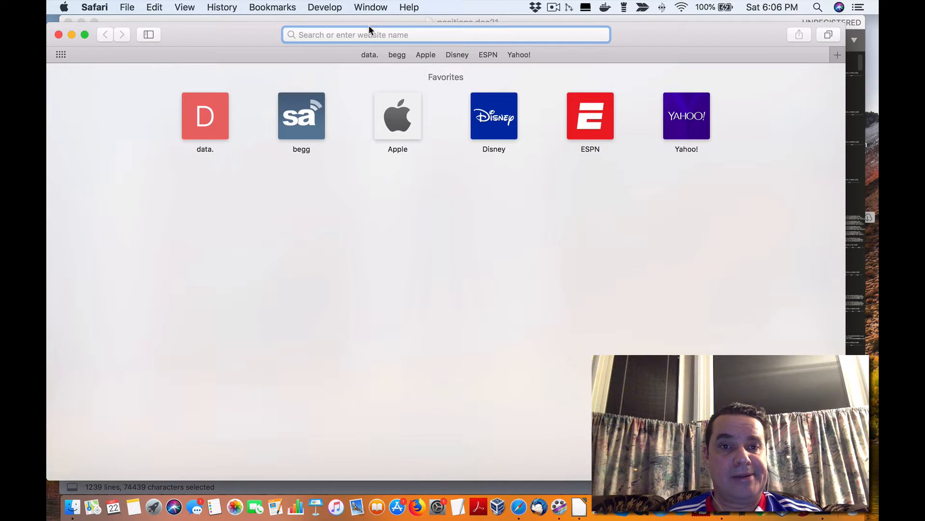
type("facebook.com")
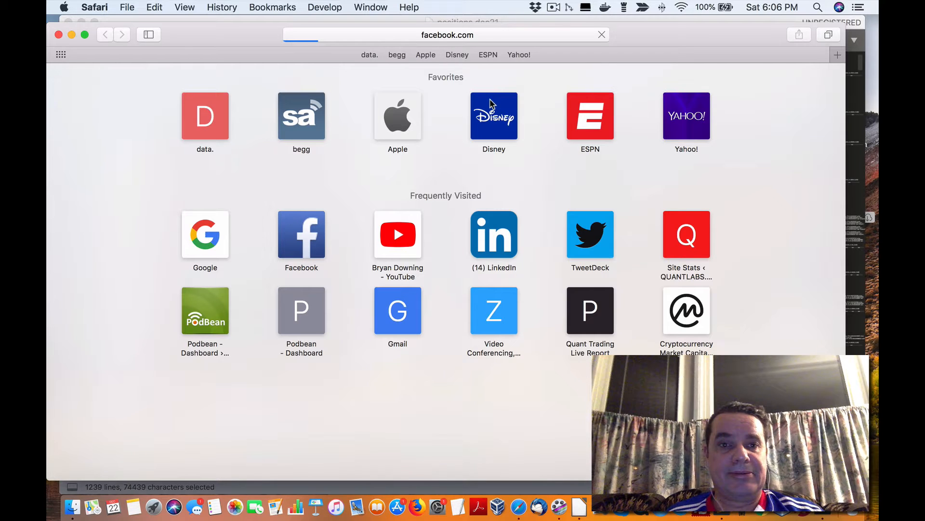
left_click(301, 234)
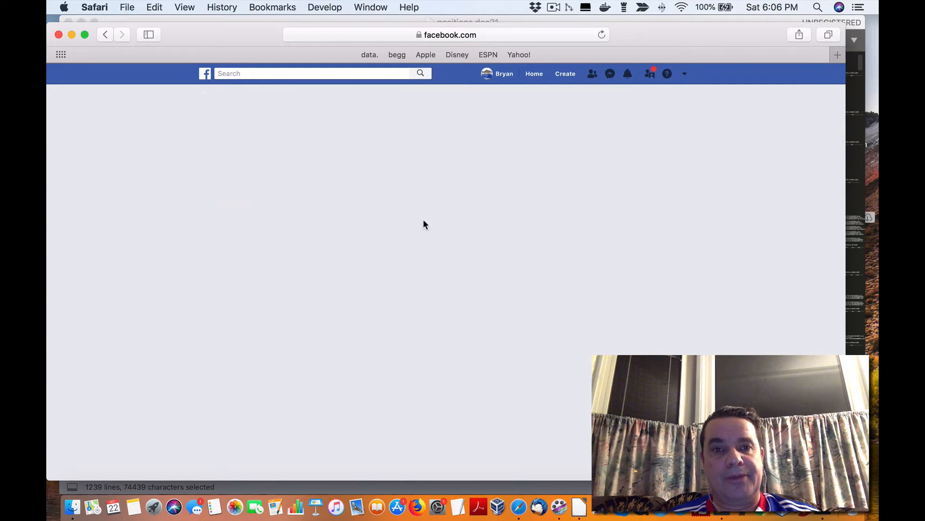
mouse_move(359, 190)
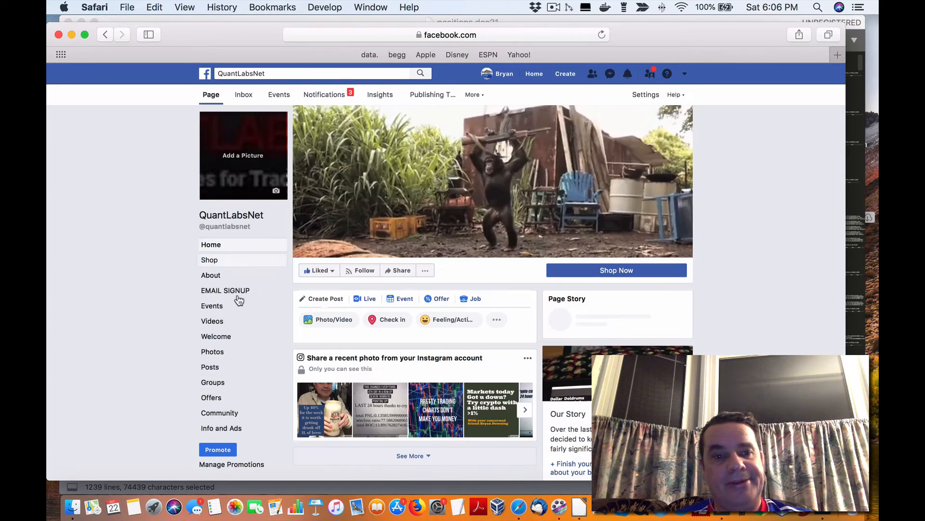
Show the QuantLabsNet Events section listing the Dec 23 crypto event and past webinars
left_click(212, 306)
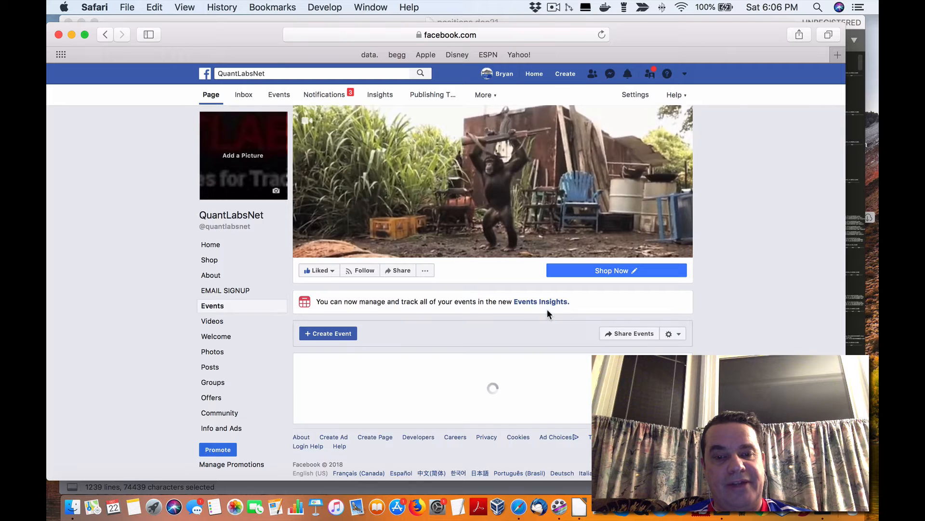
scroll("down", 3)
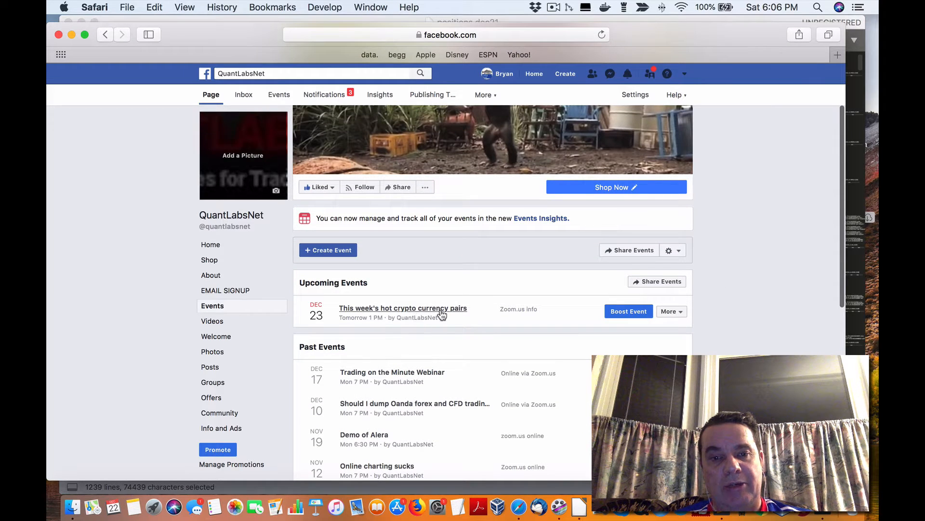
left_click(672, 311)
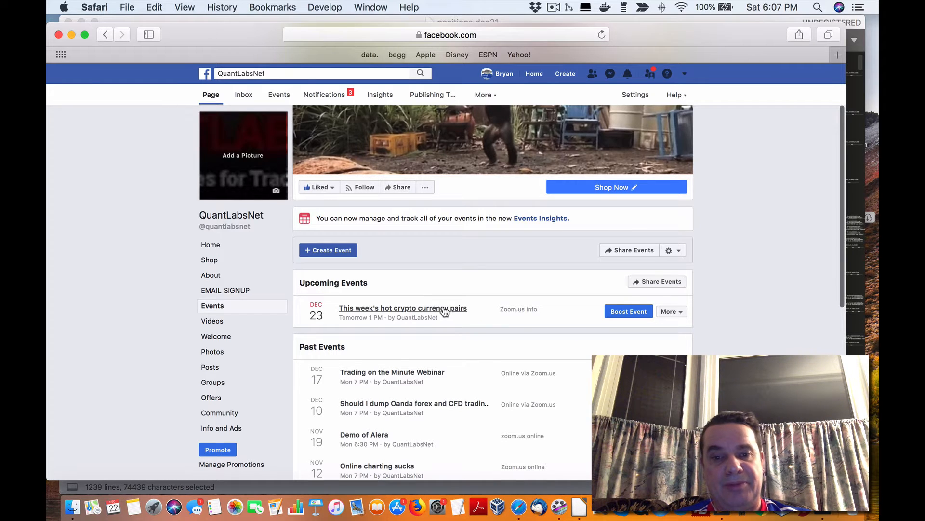
Open the Dec 23 'This week's hot crypto currency pairs' event and read its Zoom details
left_click(403, 308)
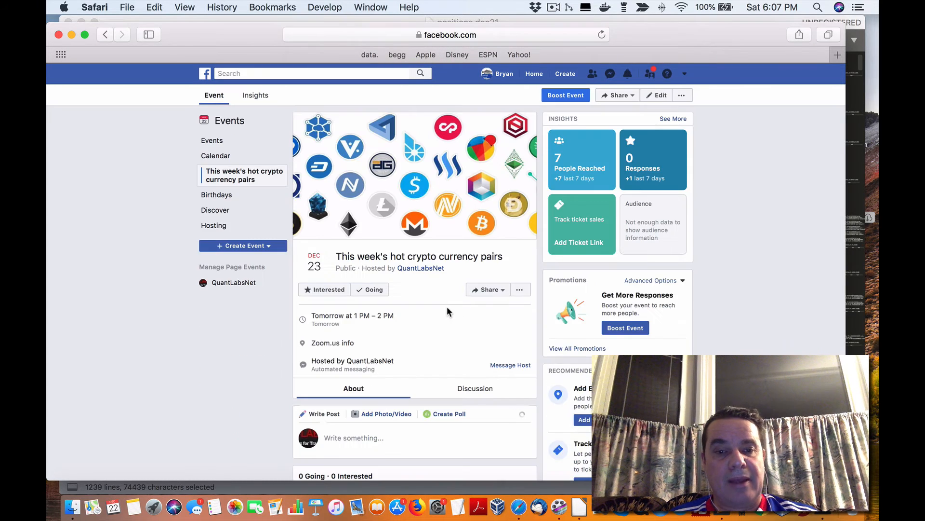
scroll("down", 3)
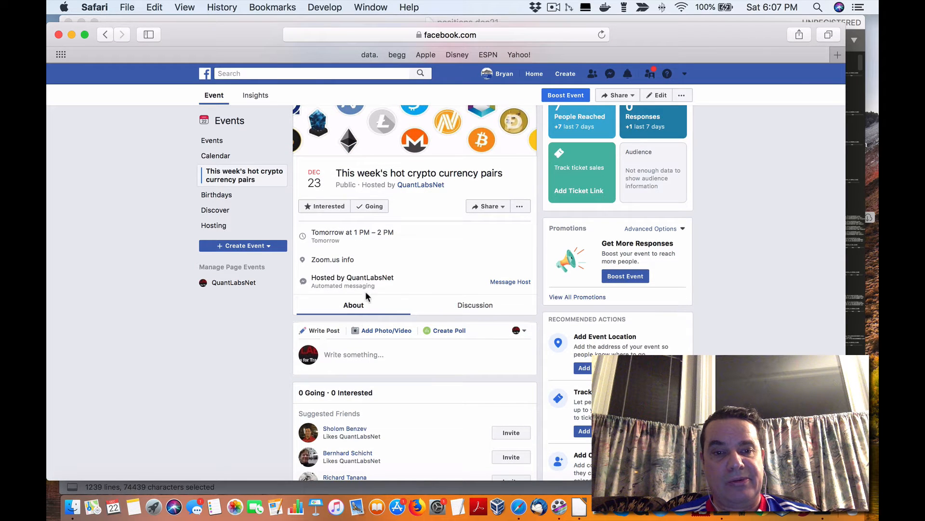
scroll("down", 3)
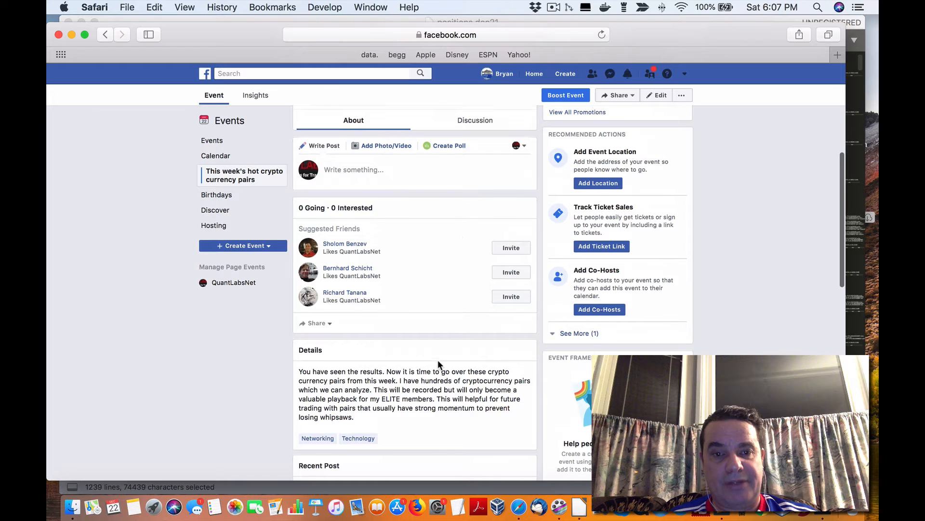
scroll("down", 3)
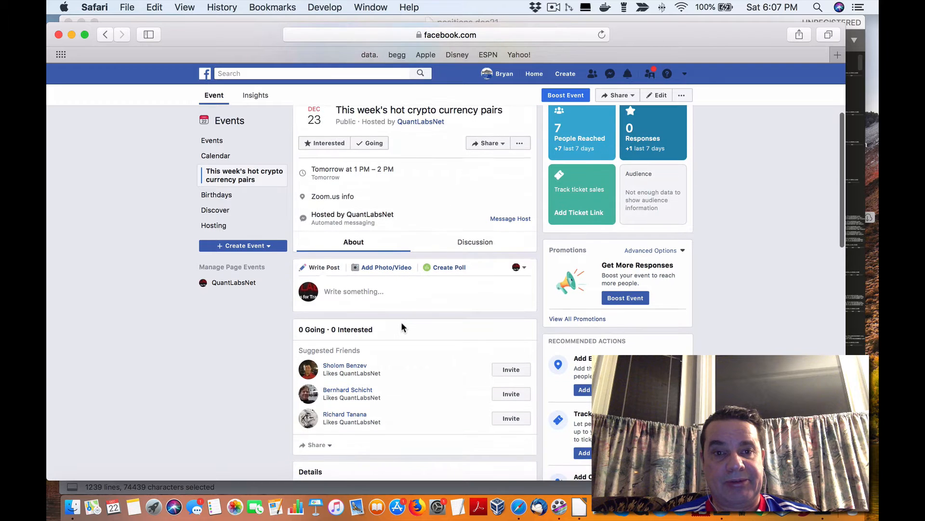
Show the Discussion's Zoom webinar invite and highlight the Dec 23, 2018 1:00 PM Eastern date
left_click(474, 241)
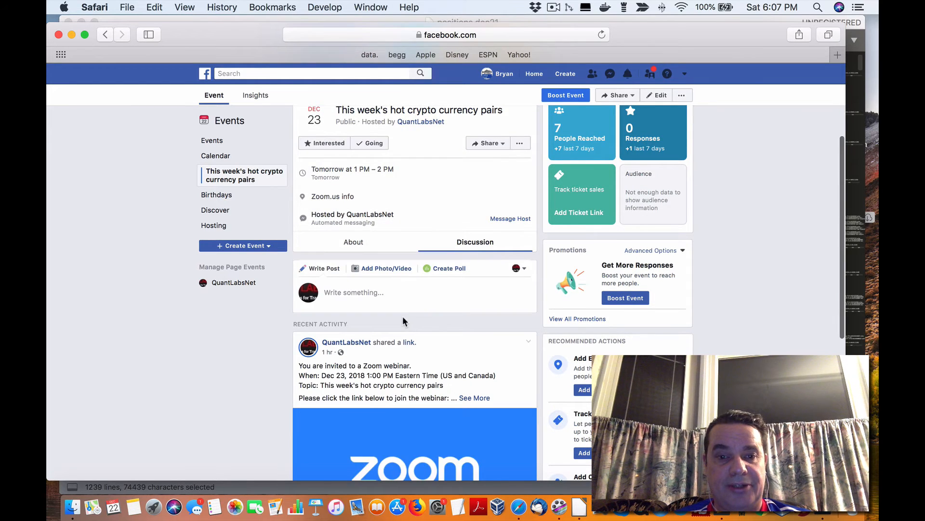
scroll("down", 3)
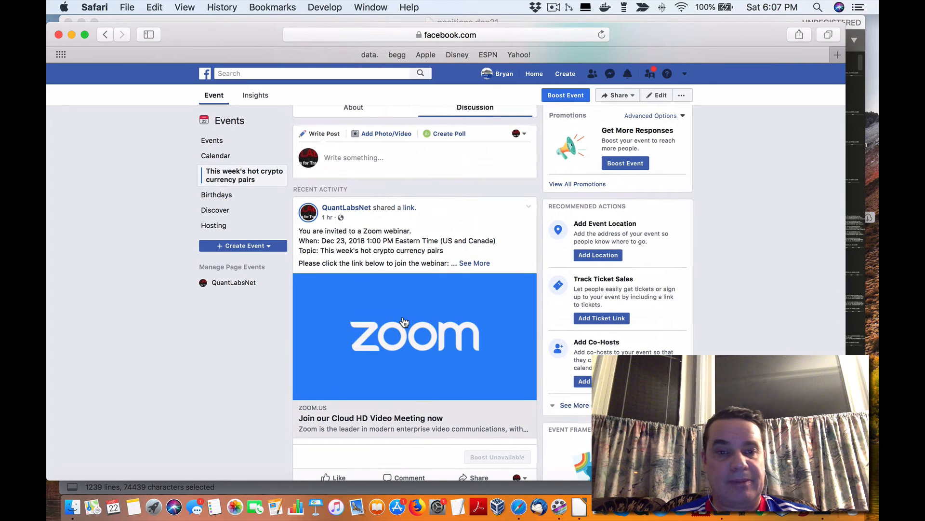
scroll("down", 3)
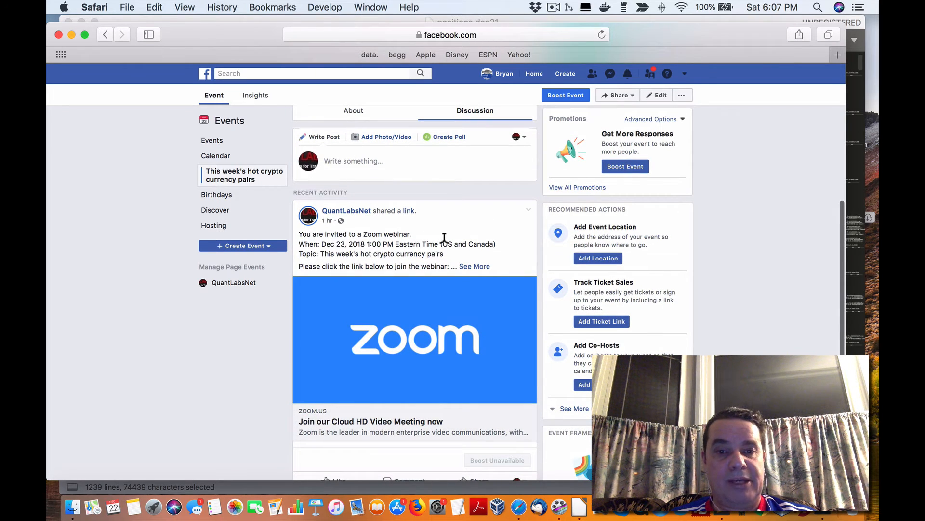
left_click_drag(322, 244, 377, 244)
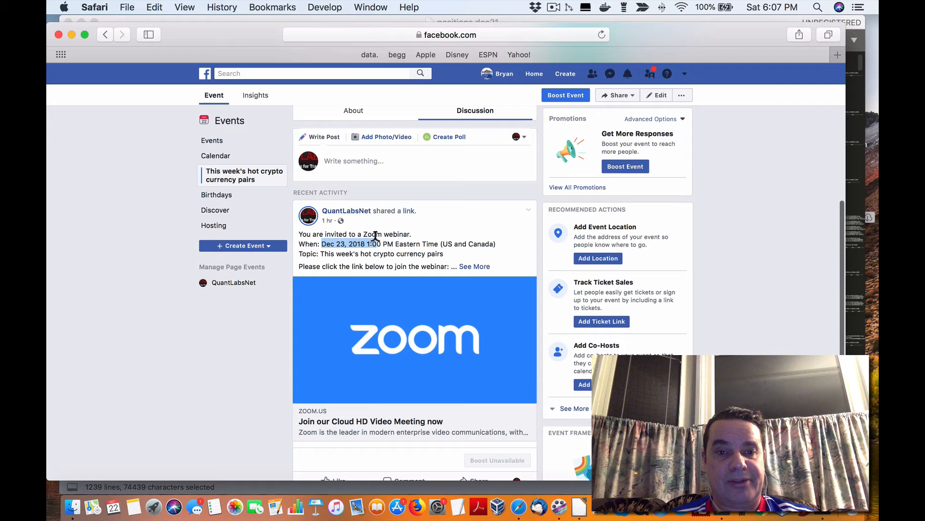